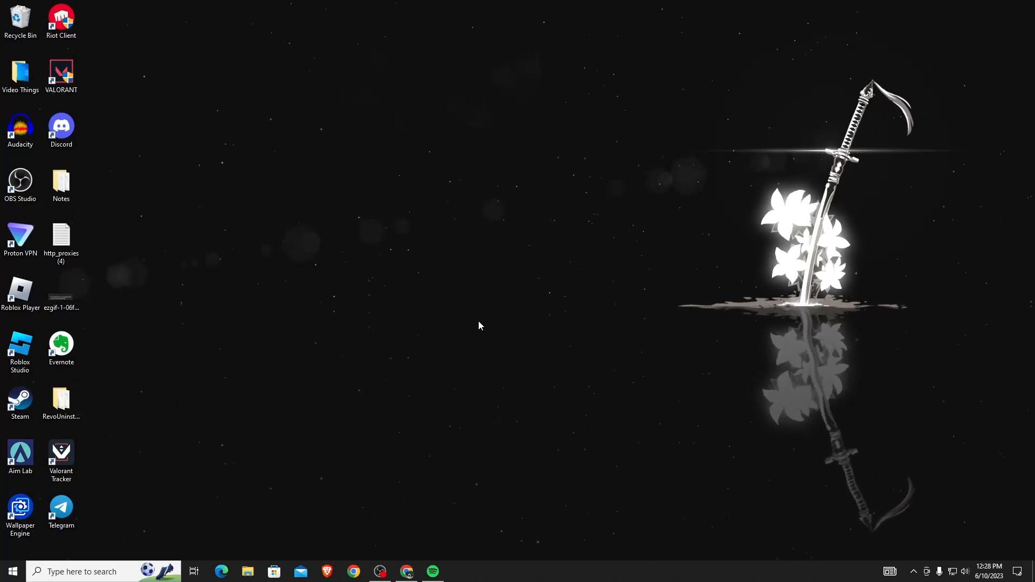
- Launch the Settings app by searching 'settings' from the taskbar
{"action": "left_click", "coordinate": [8, 571]}
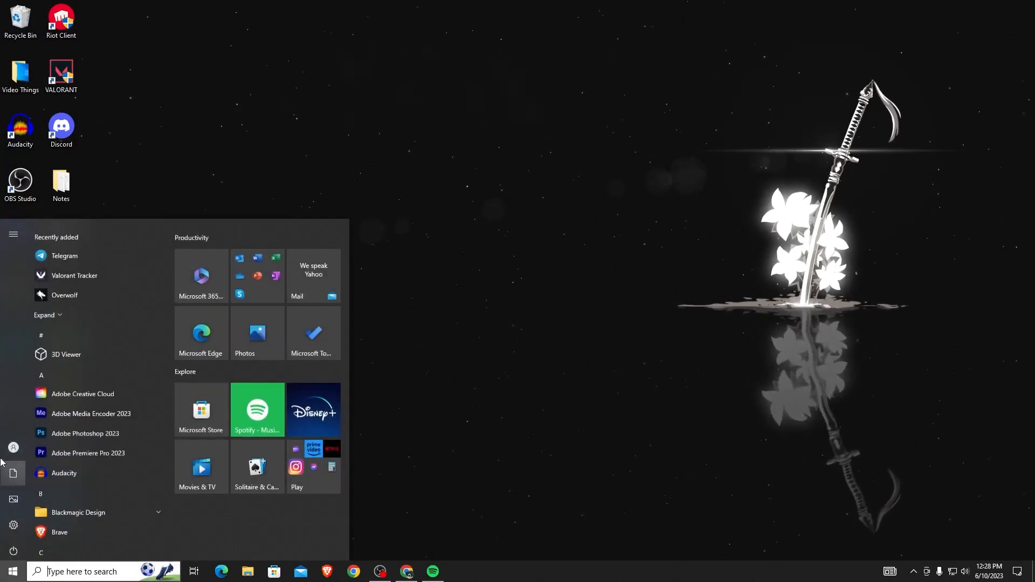
{"action": "left_click", "coordinate": [13, 448]}
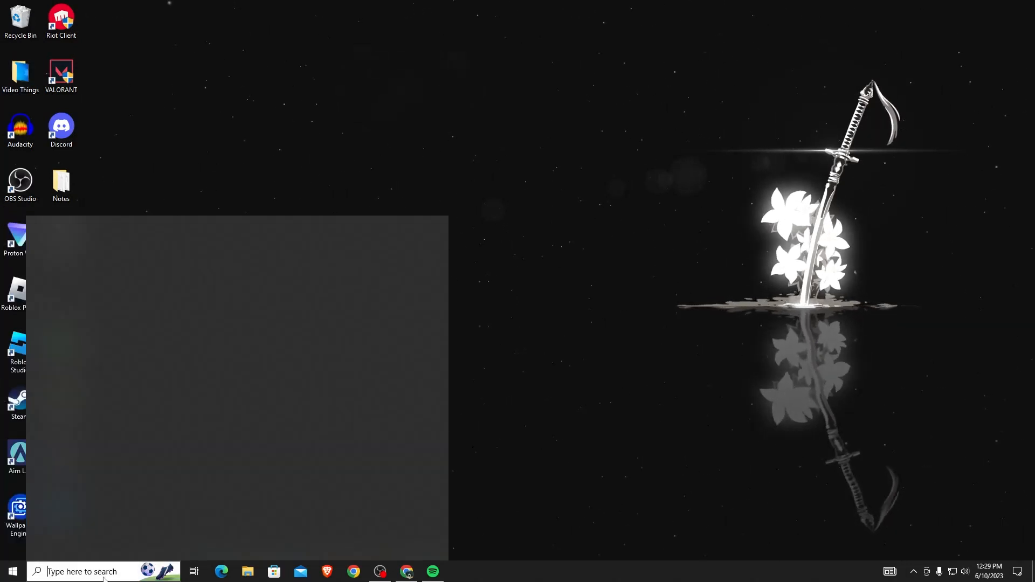
{"action": "type", "text": "settings"}
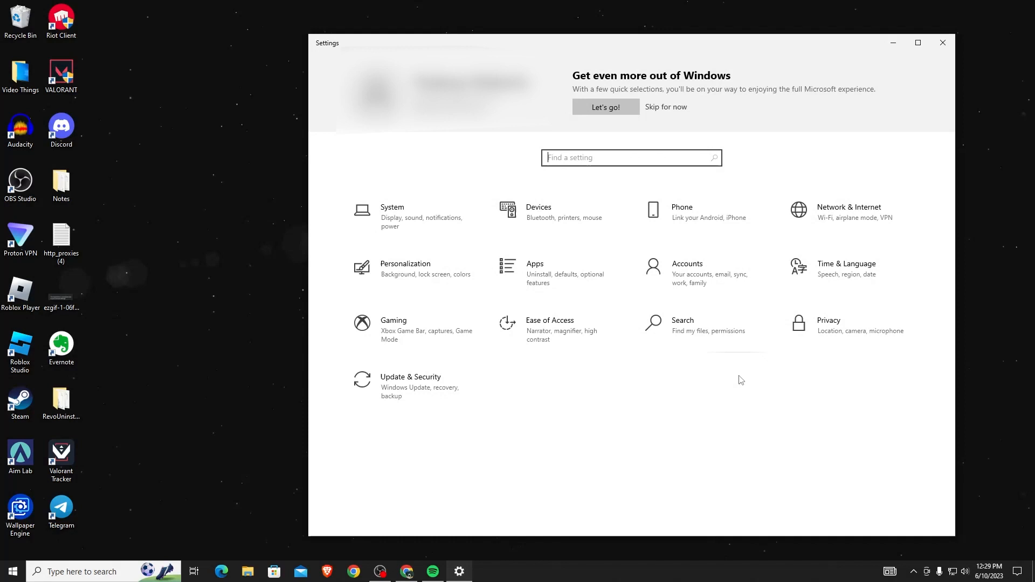
{"action": "mouse_move", "coordinate": [731, 280]}
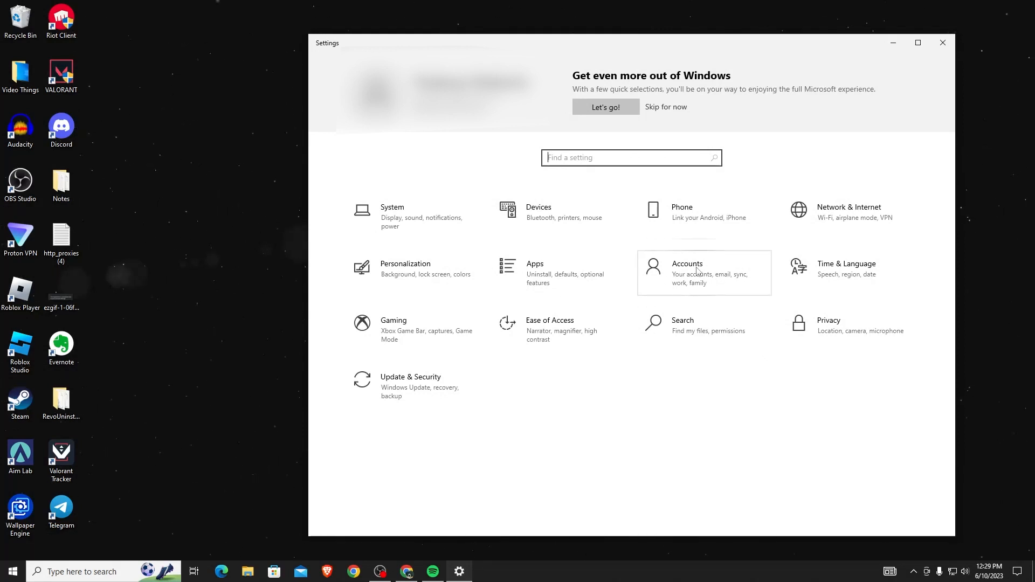
{"action": "mouse_move", "coordinate": [698, 276]}
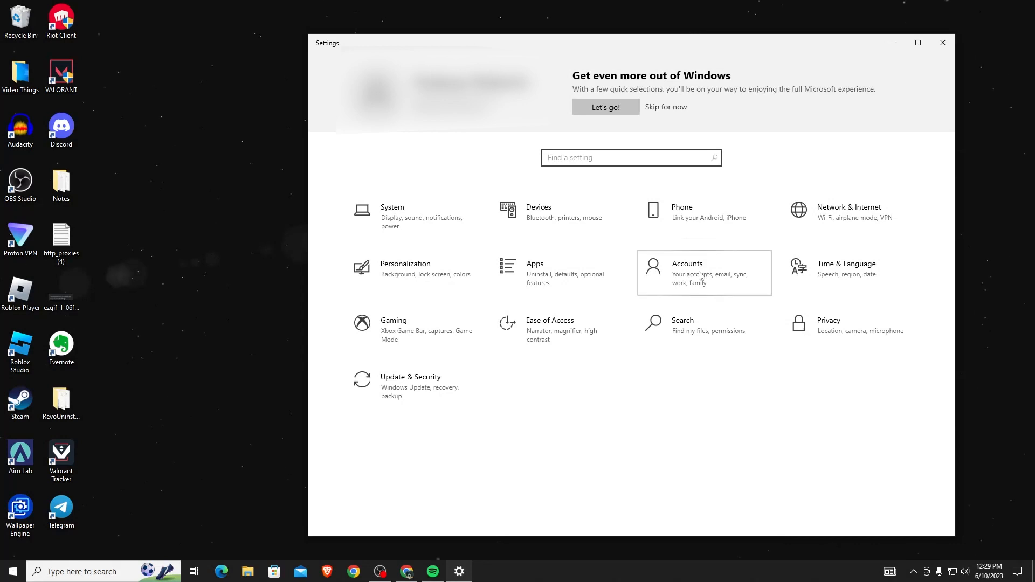
- Go to the Accounts category, landing on the Your info page
{"action": "left_click", "coordinate": [687, 273]}
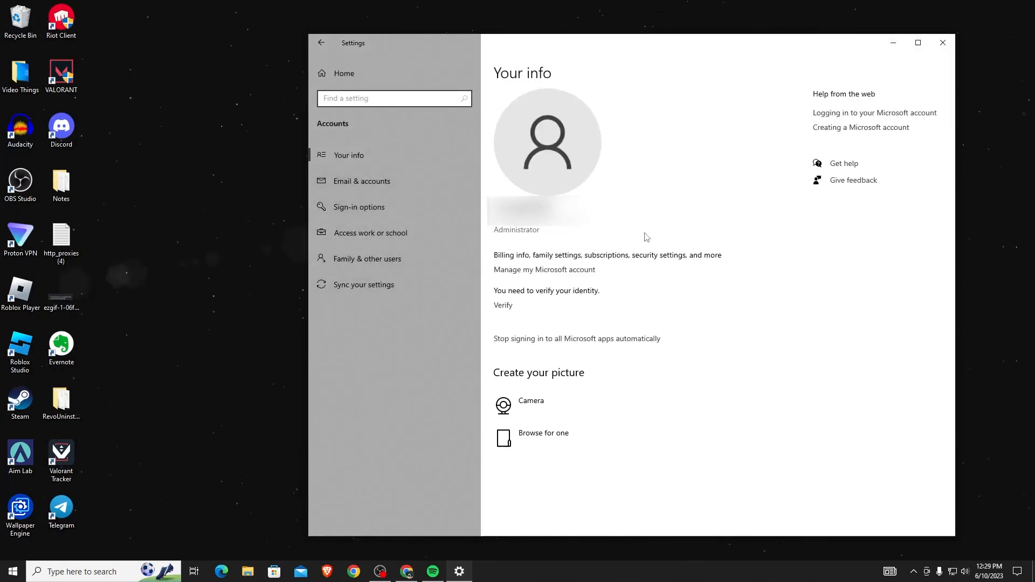
{"action": "mouse_move", "coordinate": [389, 263]}
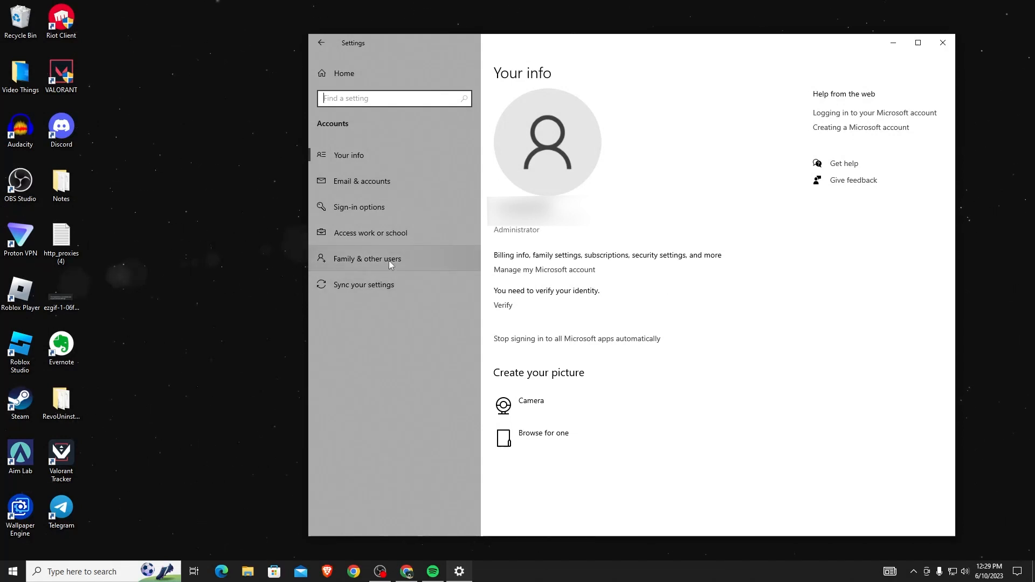
{"action": "mouse_move", "coordinate": [349, 263]}
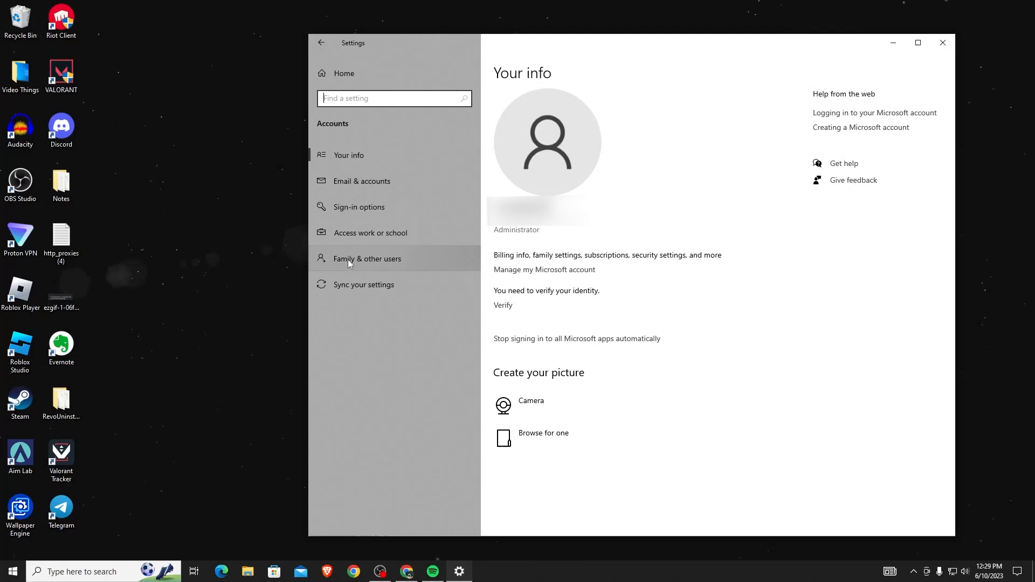
- Go to Family & other users and expand the local account 'P' entry
{"action": "left_click", "coordinate": [368, 258]}
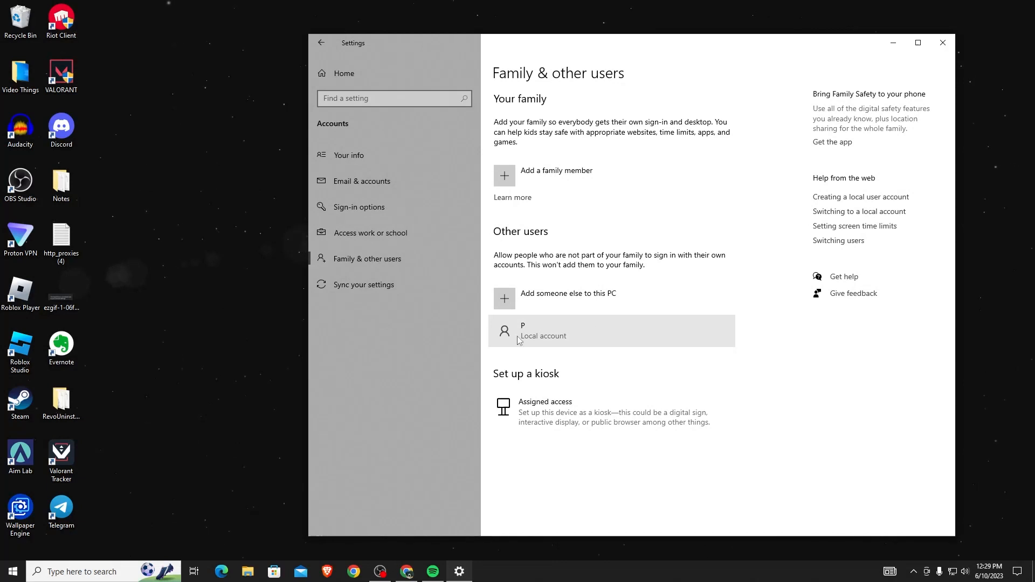
{"action": "mouse_move", "coordinate": [553, 330]}
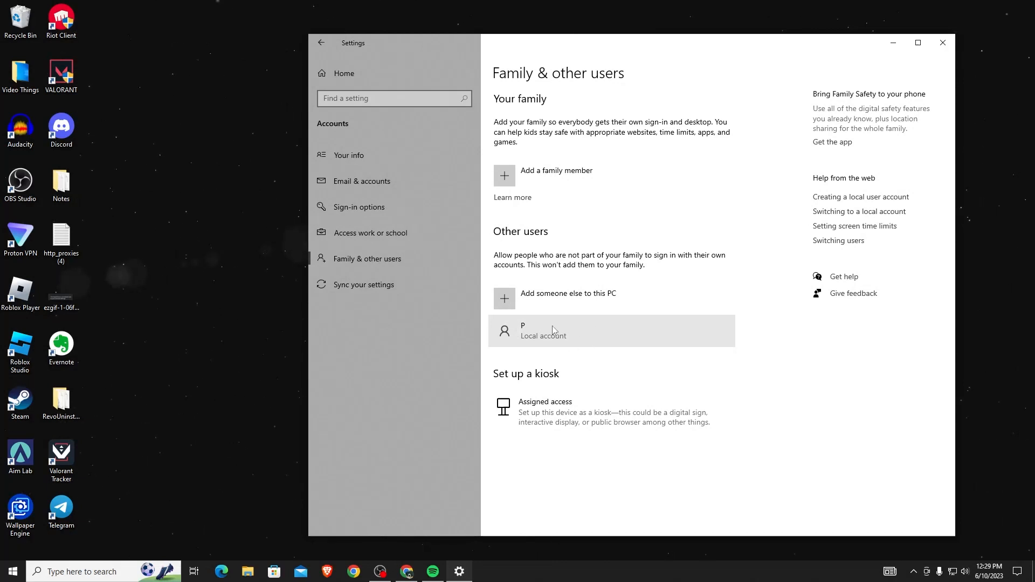
{"action": "mouse_move", "coordinate": [520, 332]}
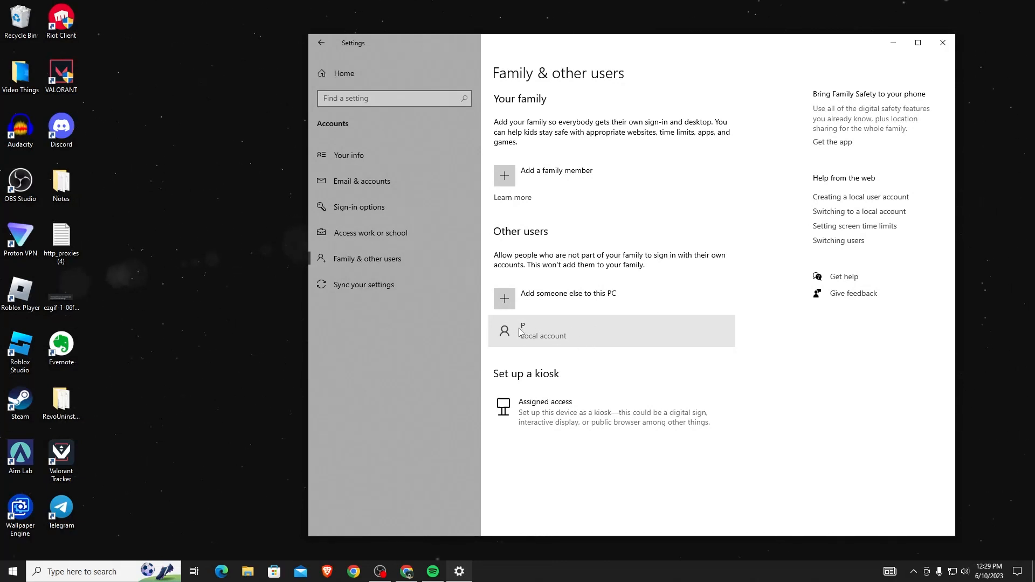
{"action": "left_click", "coordinate": [561, 331]}
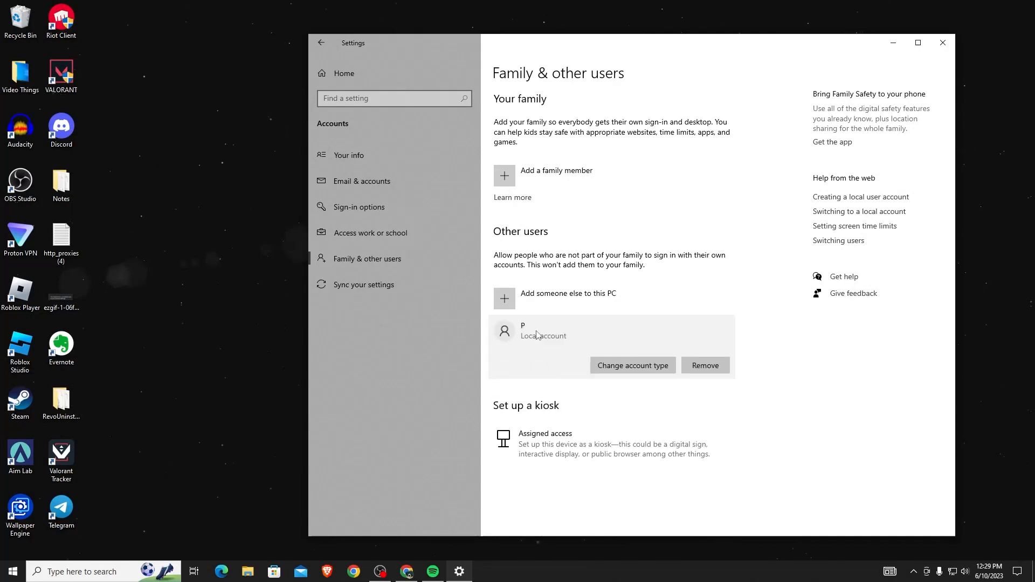
{"action": "mouse_move", "coordinate": [716, 357]}
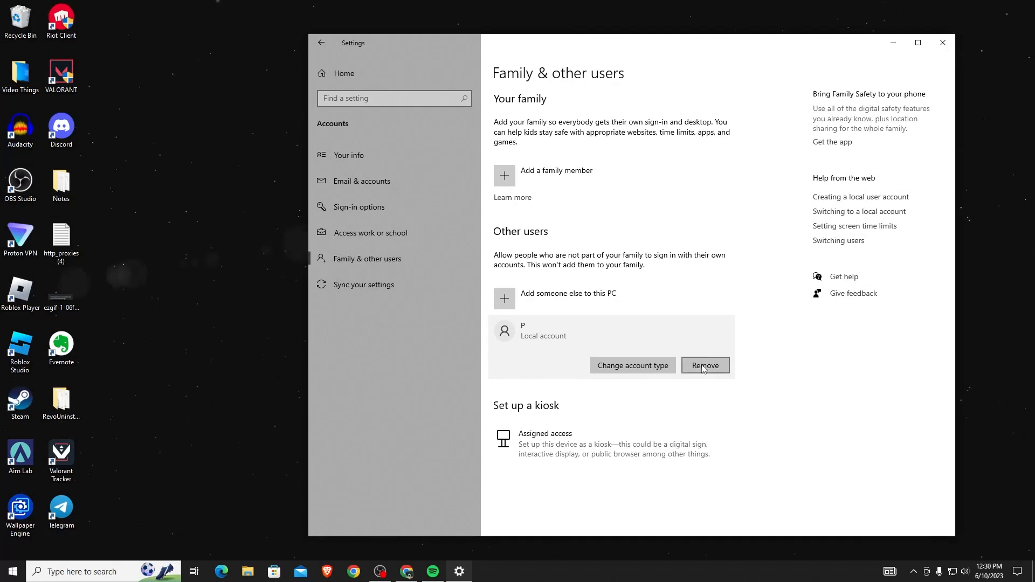
- Remove local account 'P' and confirm deleting the account and its data
{"action": "left_click", "coordinate": [704, 366]}
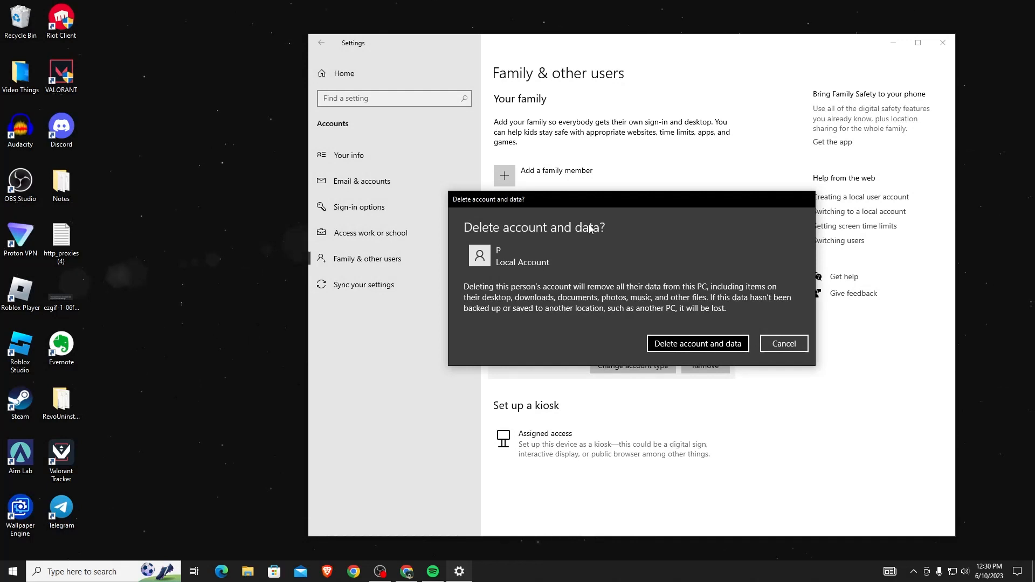
{"action": "mouse_move", "coordinate": [468, 287]}
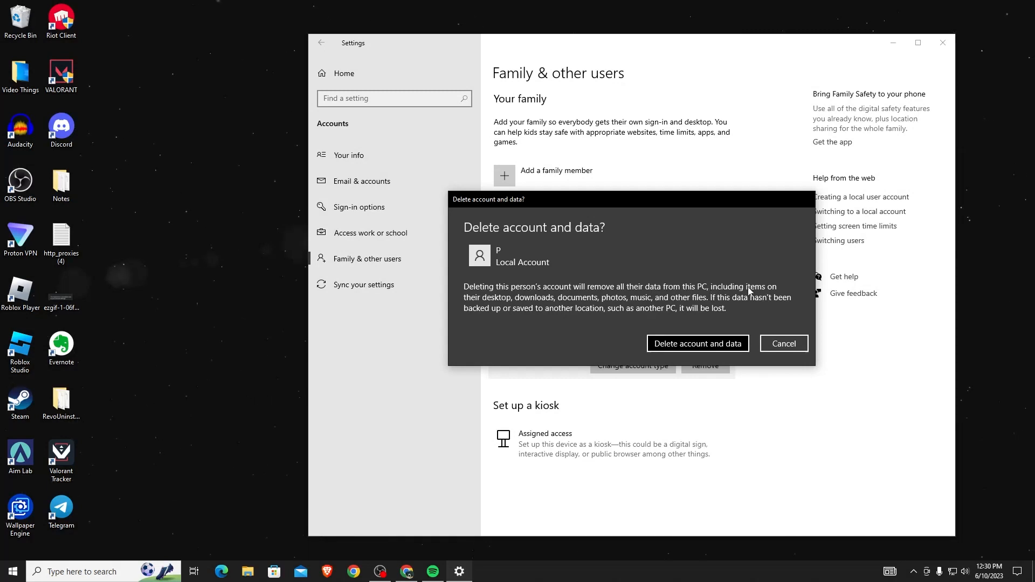
{"action": "mouse_move", "coordinate": [522, 301]}
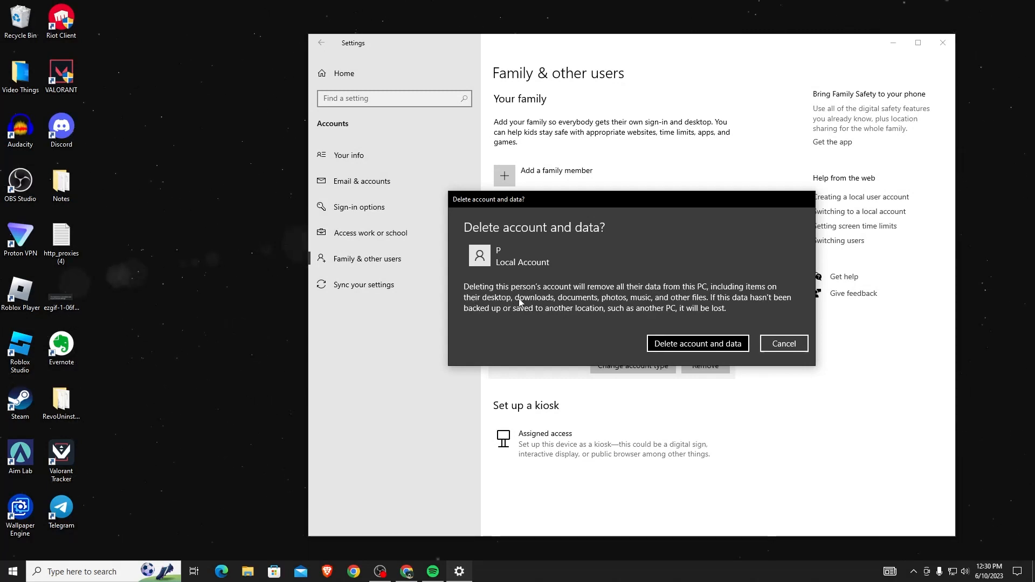
{"action": "mouse_move", "coordinate": [625, 302]}
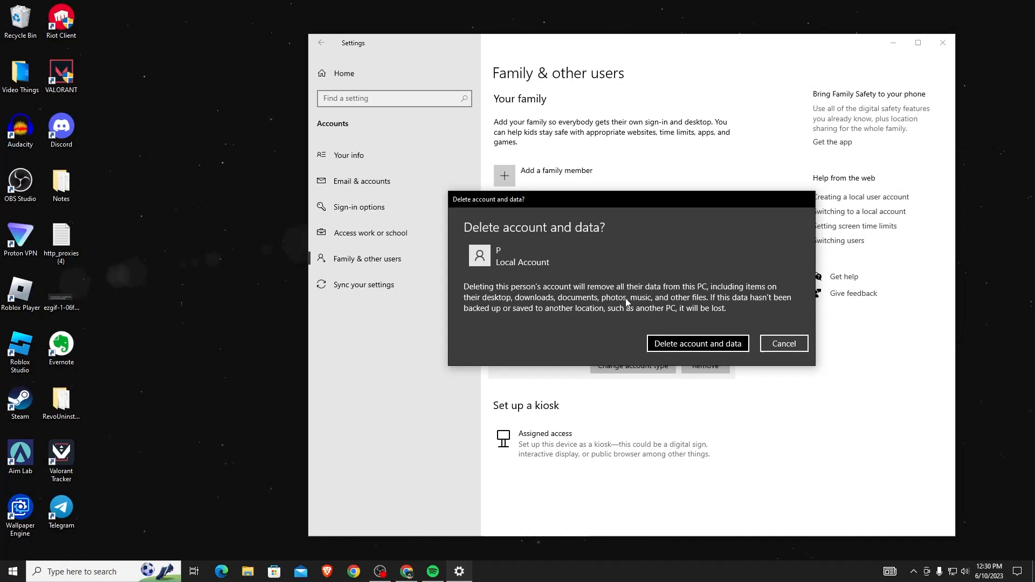
{"action": "mouse_move", "coordinate": [766, 302]}
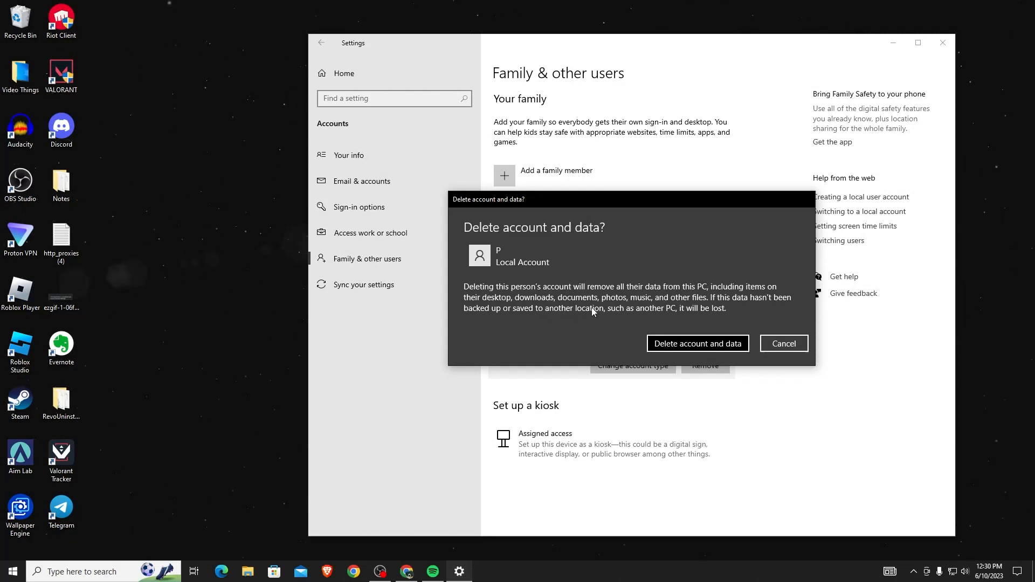
{"action": "mouse_move", "coordinate": [660, 313]}
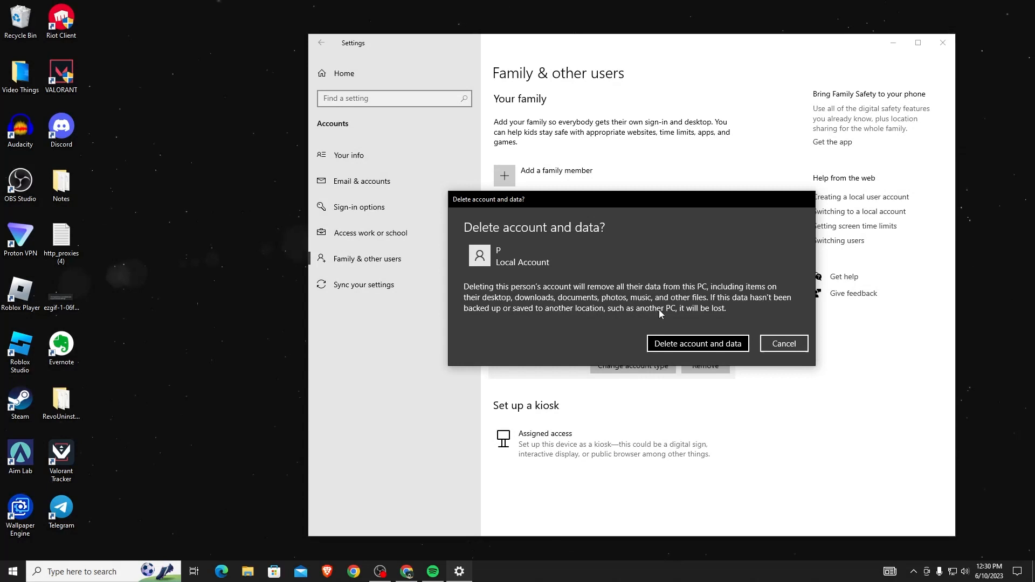
{"action": "mouse_move", "coordinate": [729, 315]}
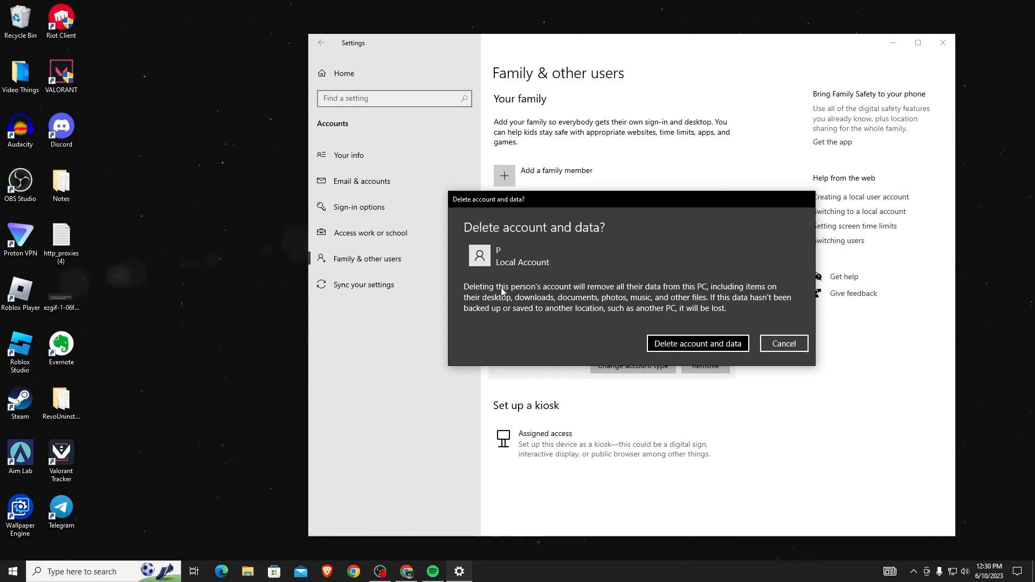
{"action": "mouse_move", "coordinate": [507, 263]}
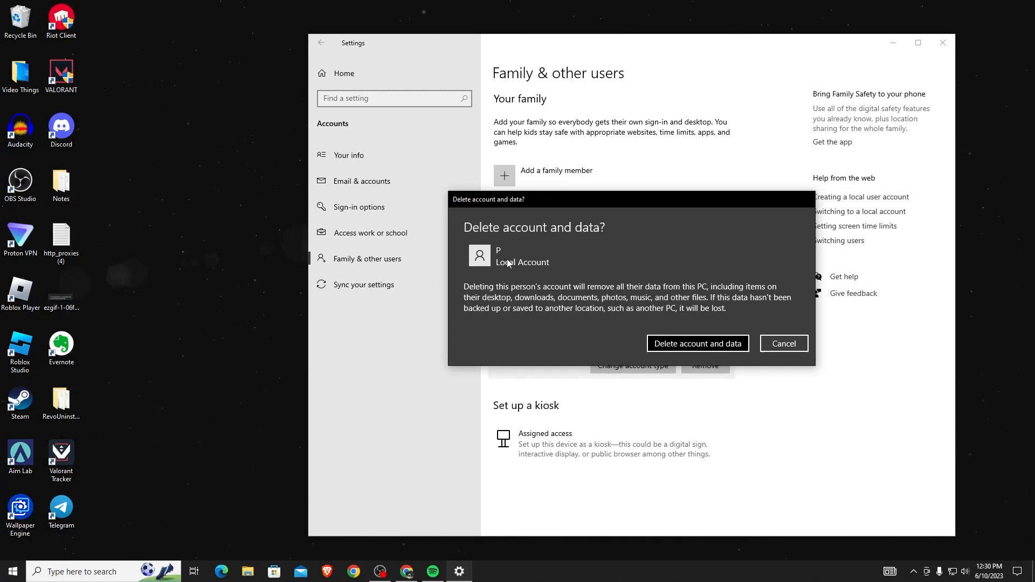
{"action": "mouse_move", "coordinate": [520, 265]}
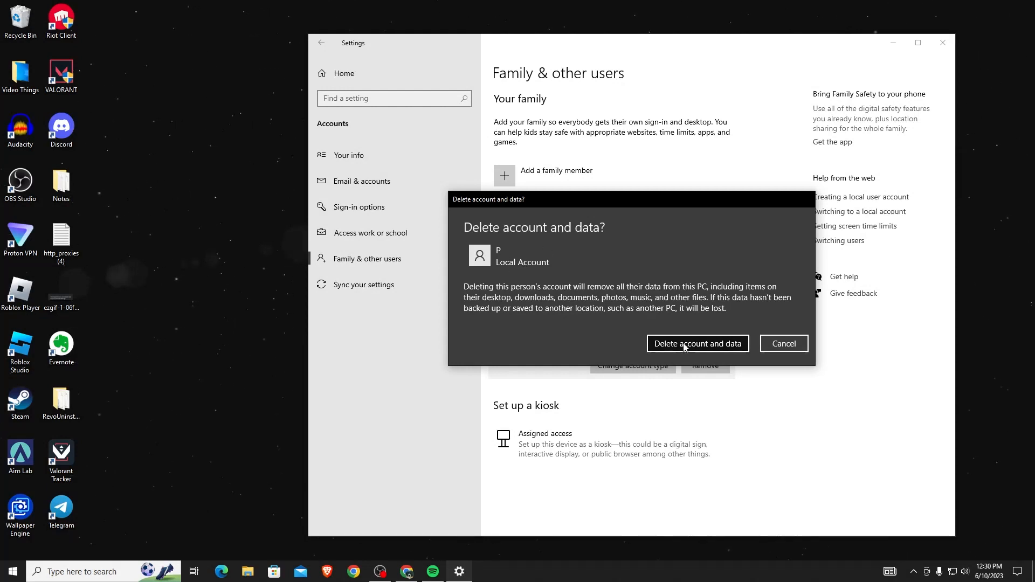
{"action": "left_click", "coordinate": [697, 343]}
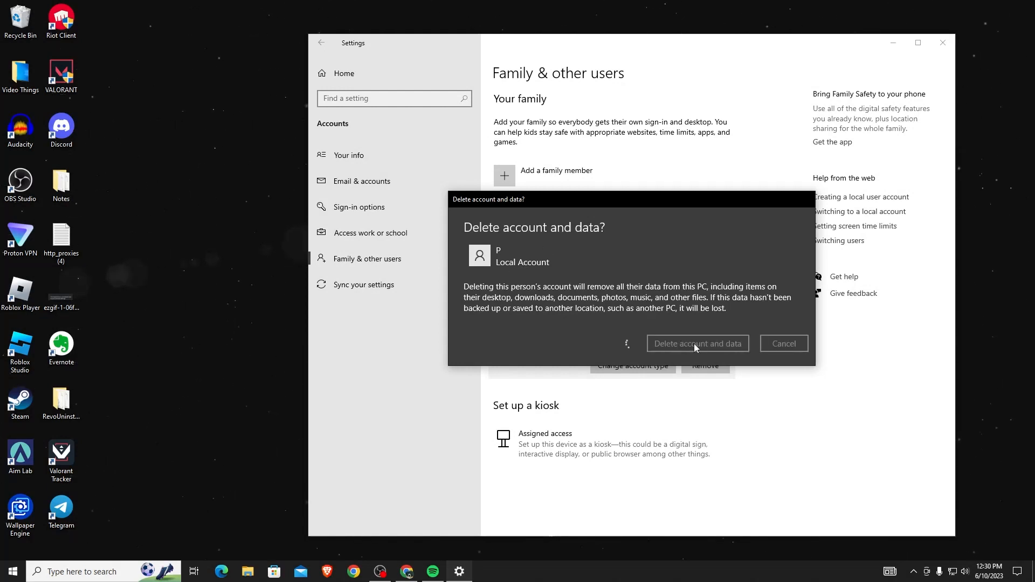
{"action": "mouse_move", "coordinate": [637, 348]}
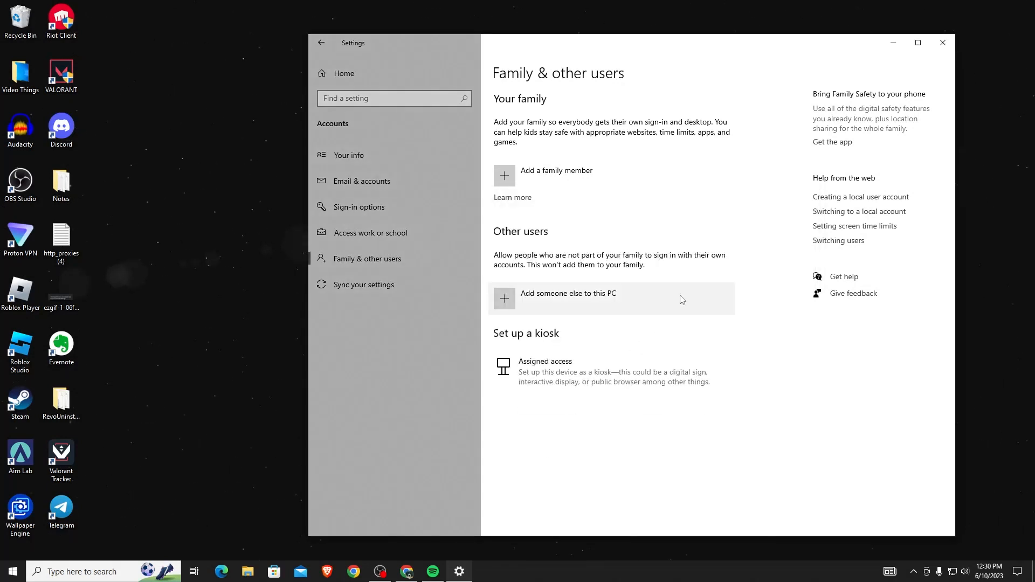
- Close the Settings window via Start, returning to an empty desktop
{"action": "left_click", "coordinate": [10, 572]}
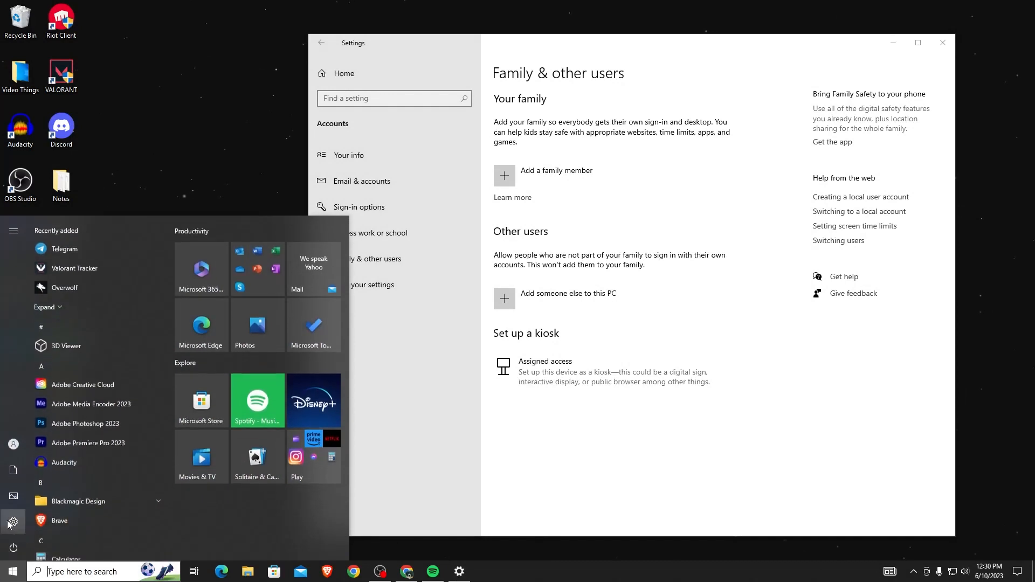
{"action": "left_click", "coordinate": [12, 443]}
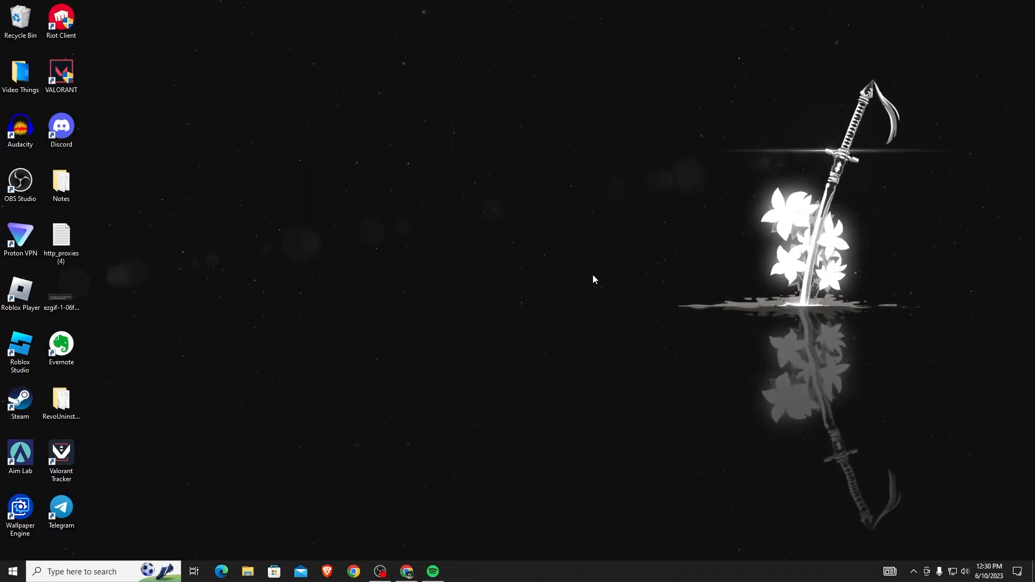
{"action": "mouse_move", "coordinate": [601, 443]}
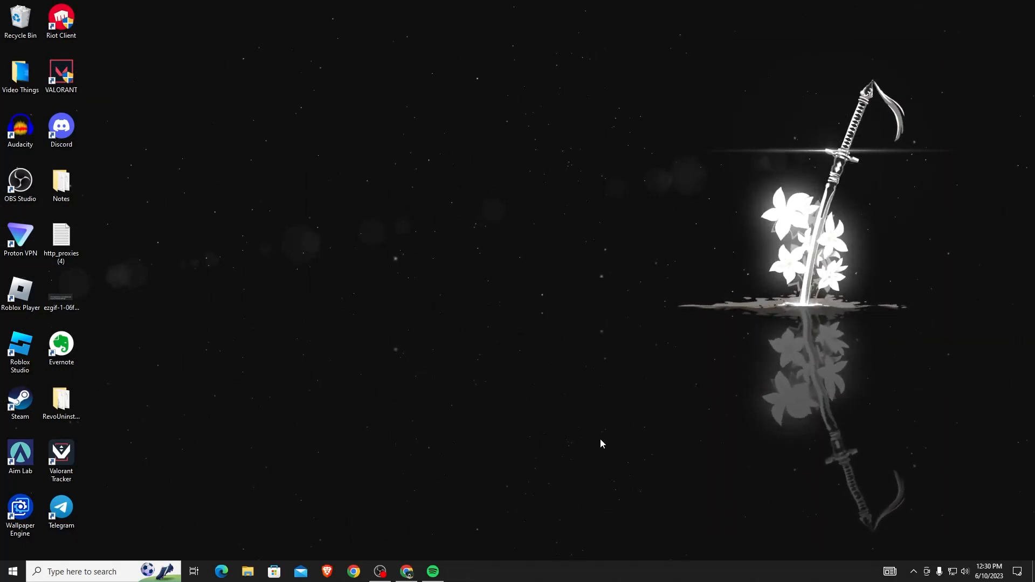